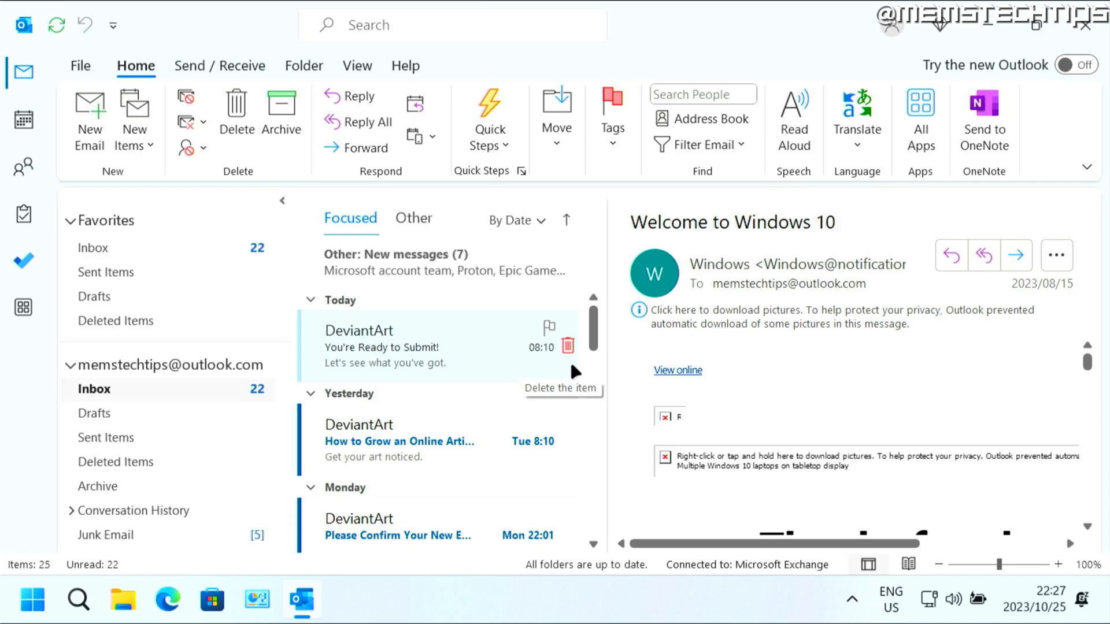
mouse_move(501, 317)
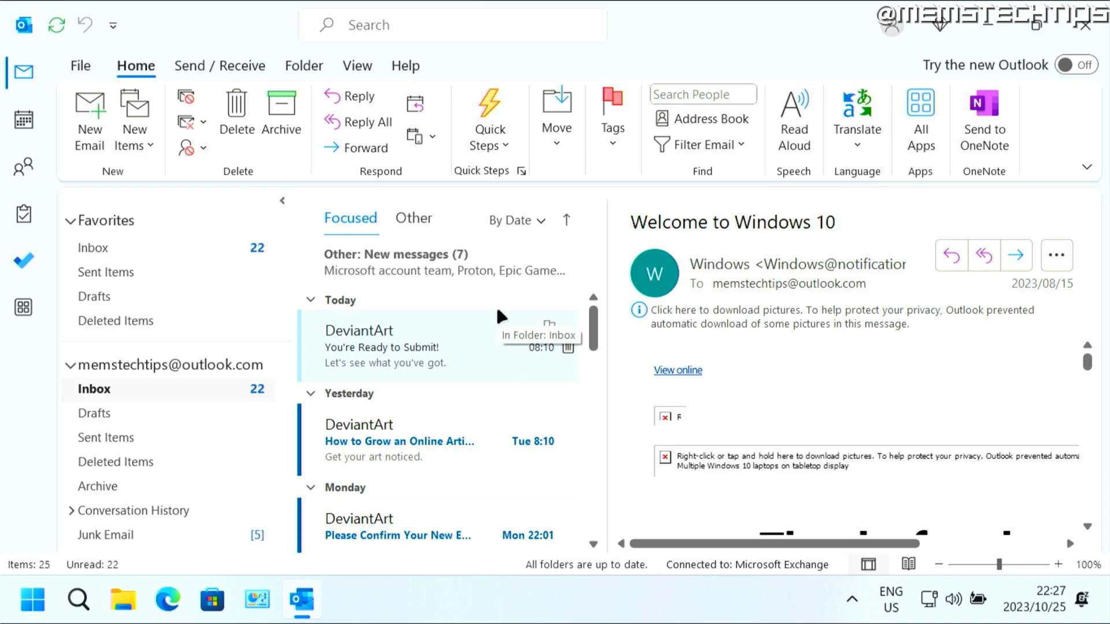
mouse_move(509, 331)
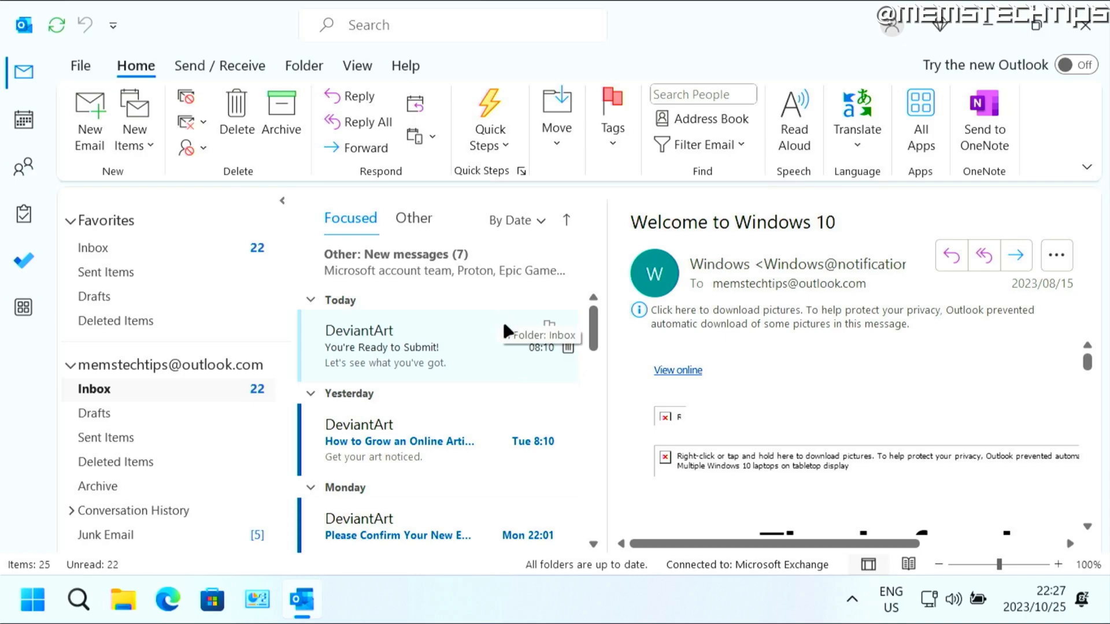
mouse_move(454, 357)
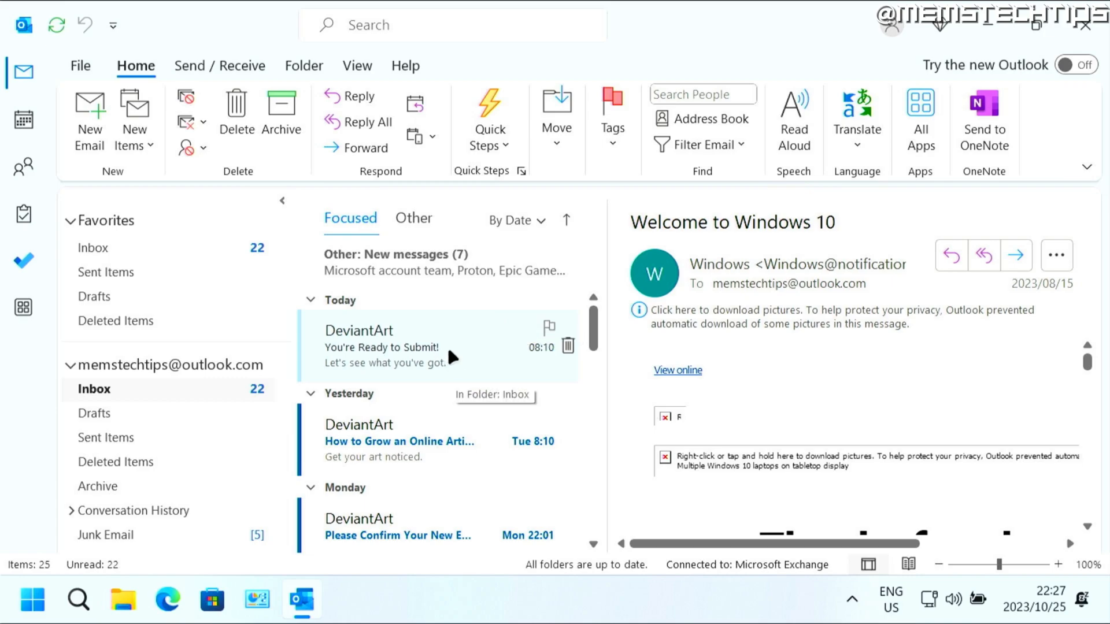
- Scroll the inbox down until the Windows 'Welcome to Windows 10' email is visible
scroll(down, 3)
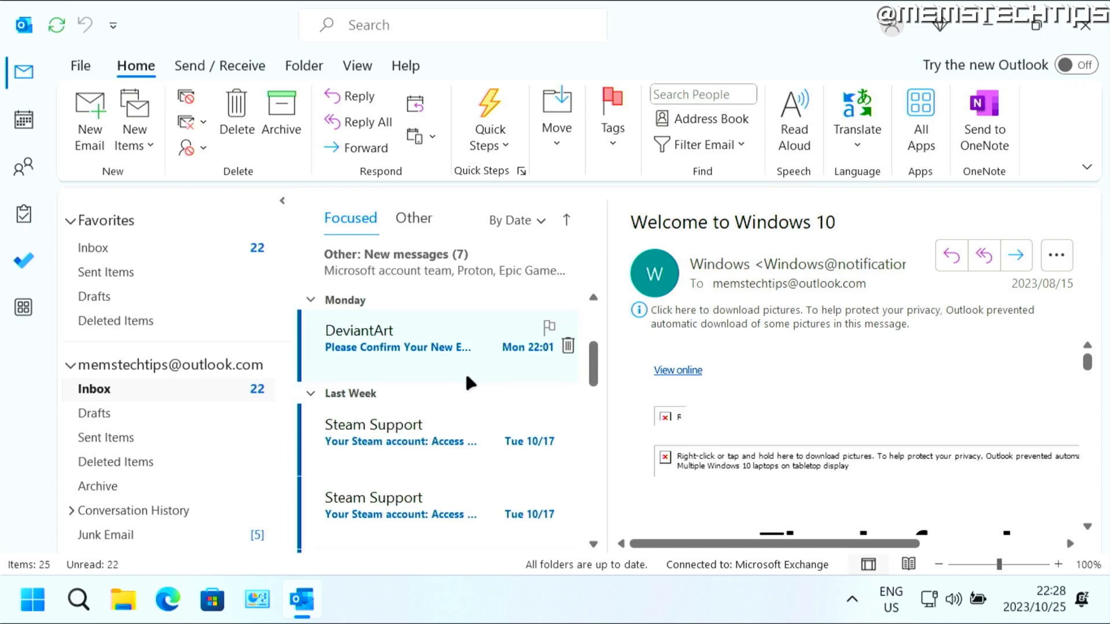
scroll(down, 3)
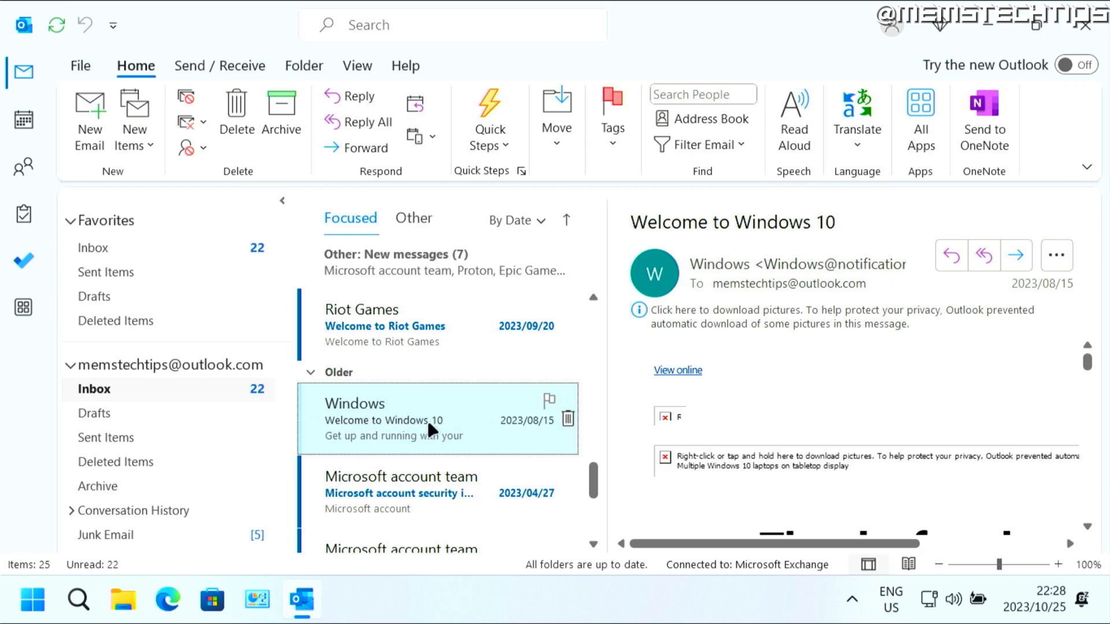
- Block the Windows sender from the message's Junk menu, sending its email to Junk
right_click(394, 418)
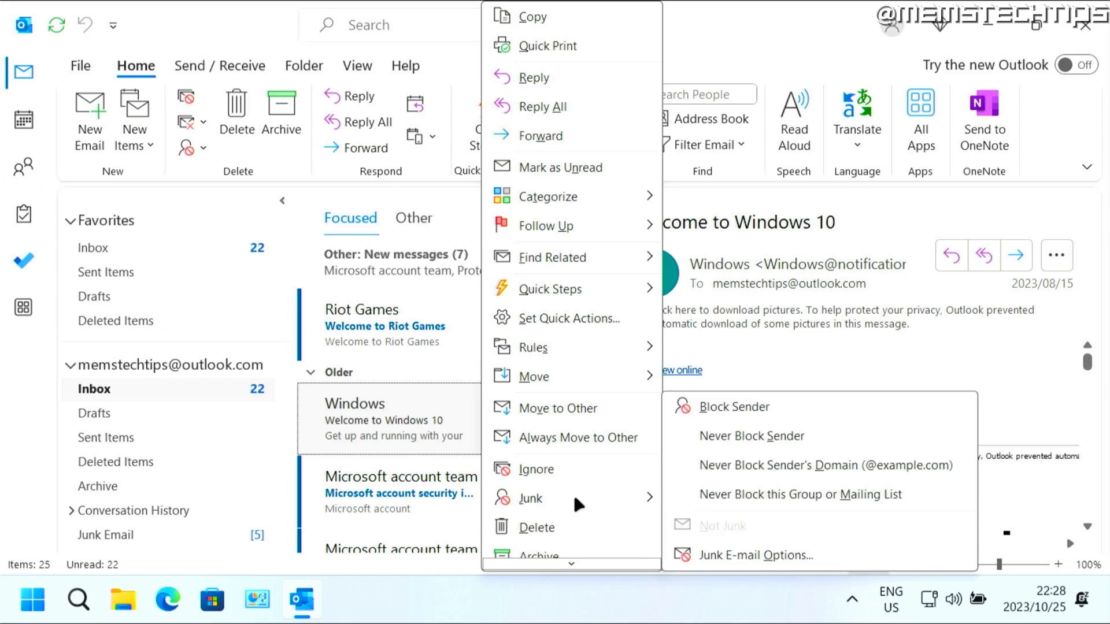
mouse_move(772, 414)
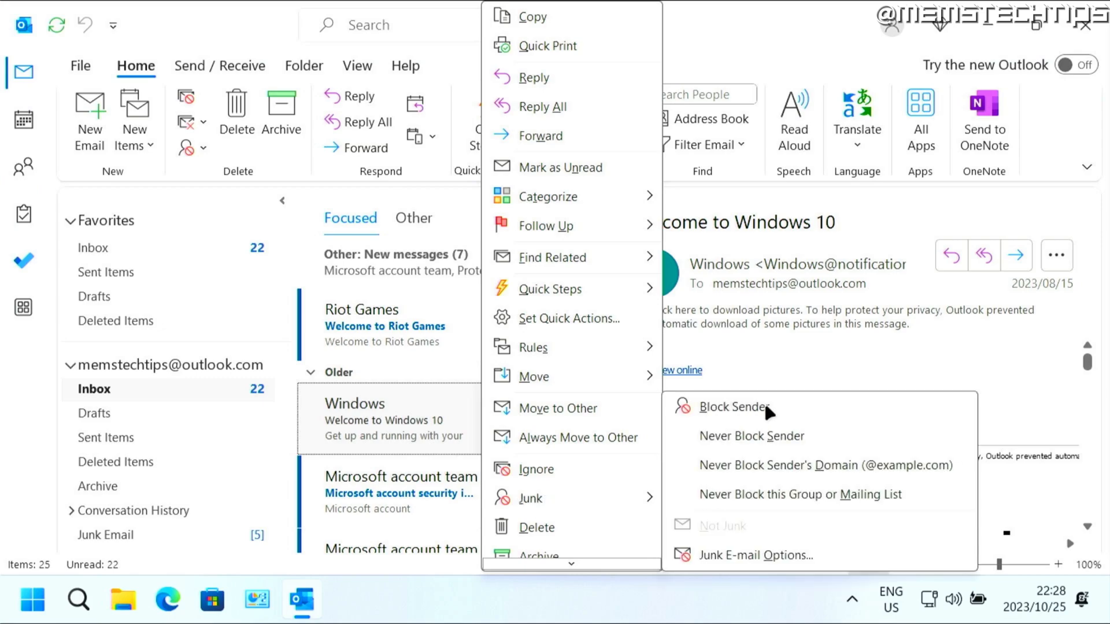
click(737, 407)
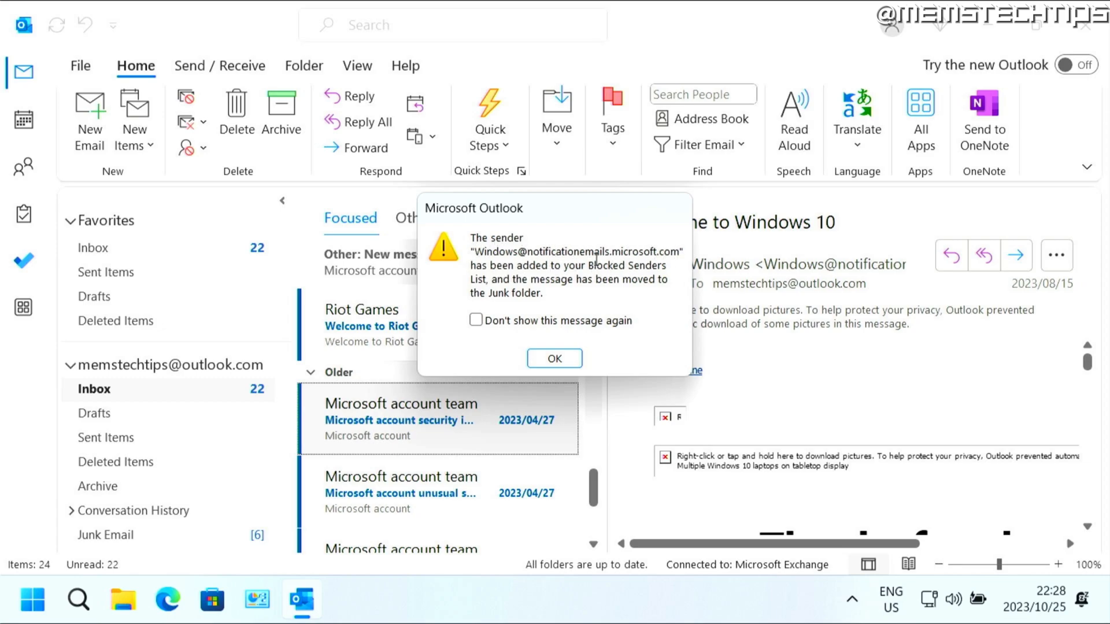
mouse_move(514, 310)
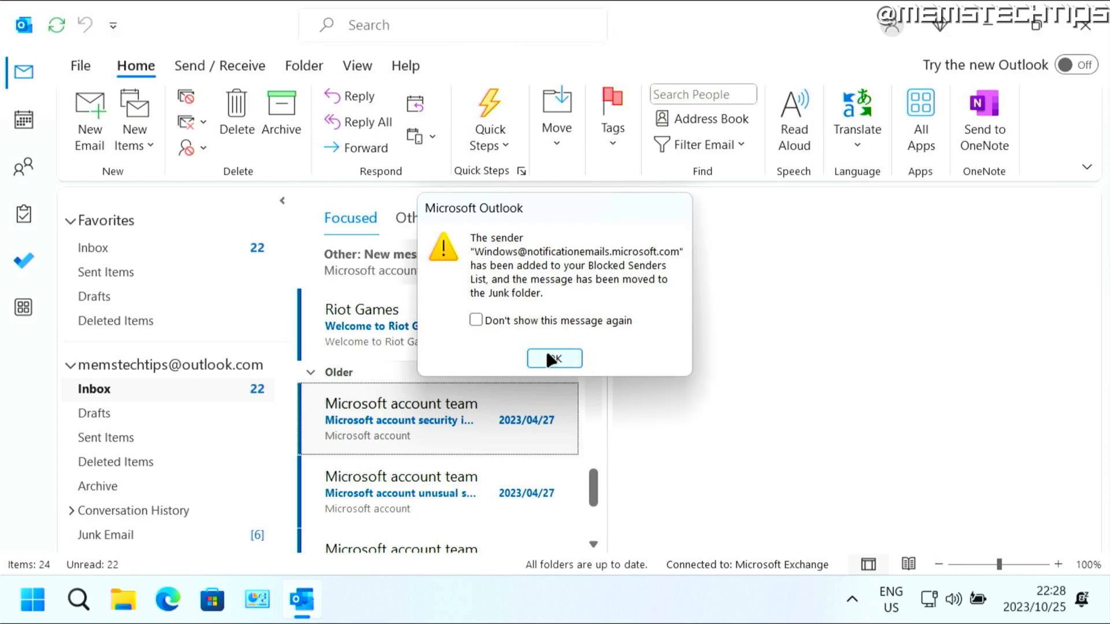
- Dismiss the blocked-sender notice and view the Welcome to Windows 10 message in Junk Email
click(554, 358)
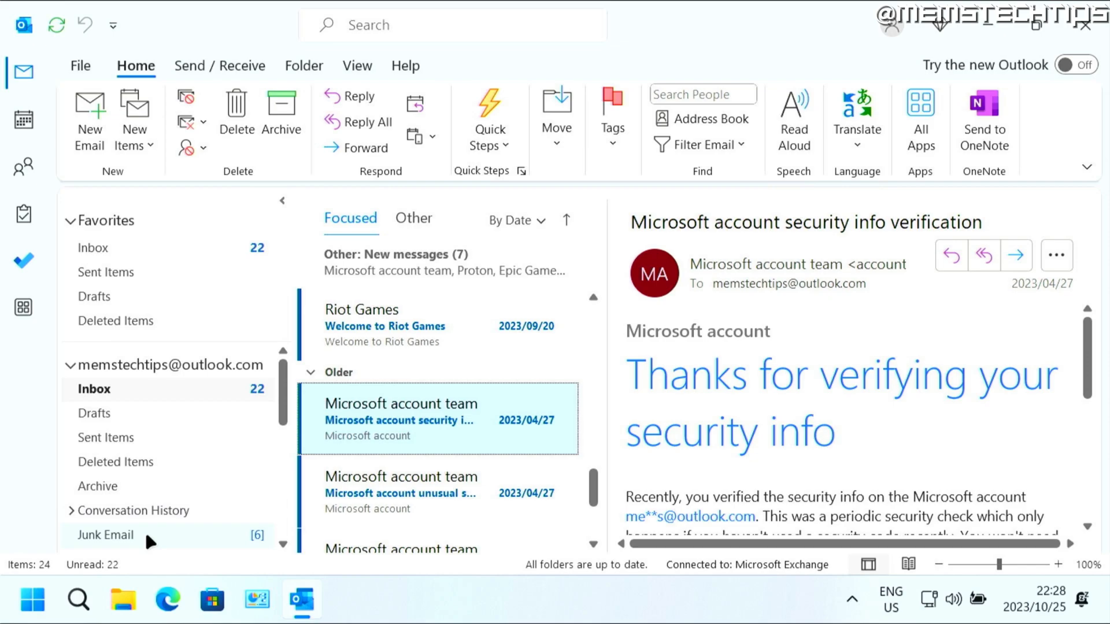
click(105, 535)
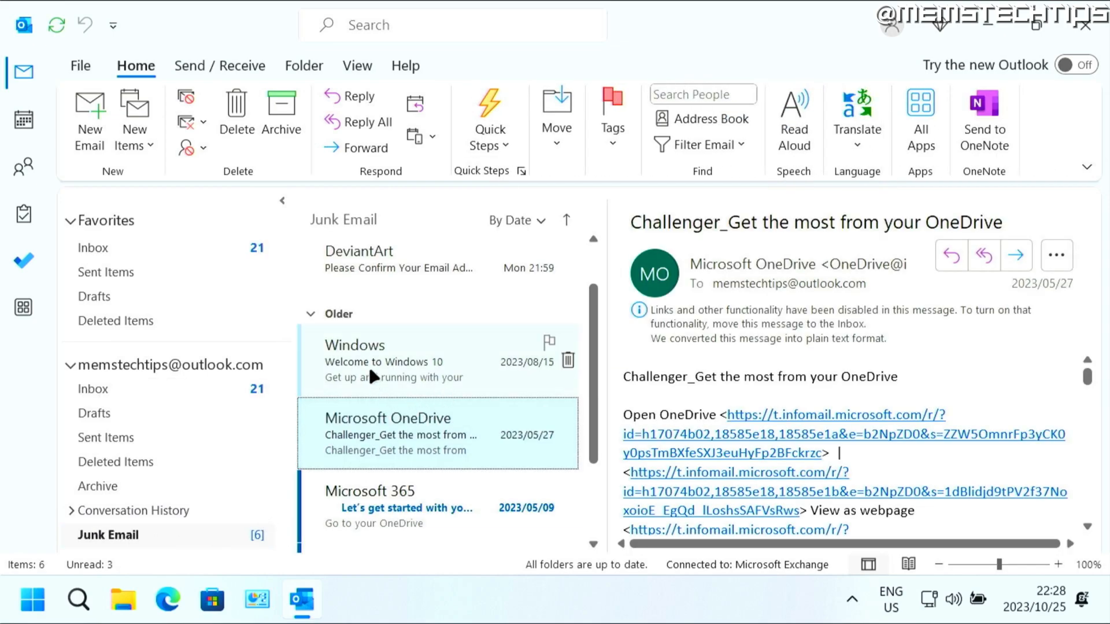
click(437, 361)
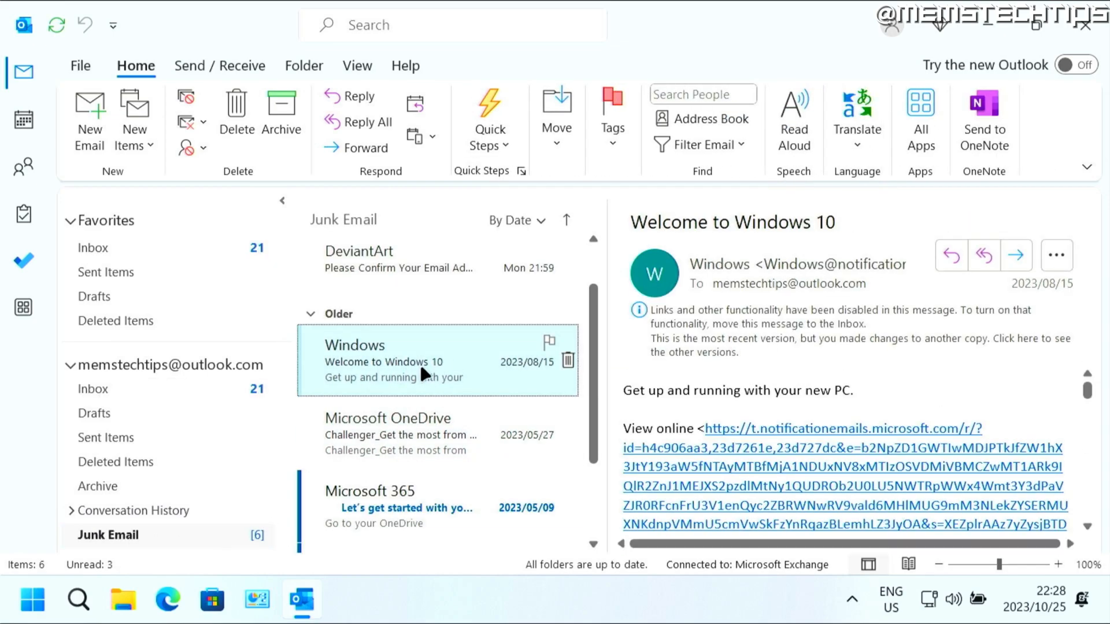
mouse_move(471, 373)
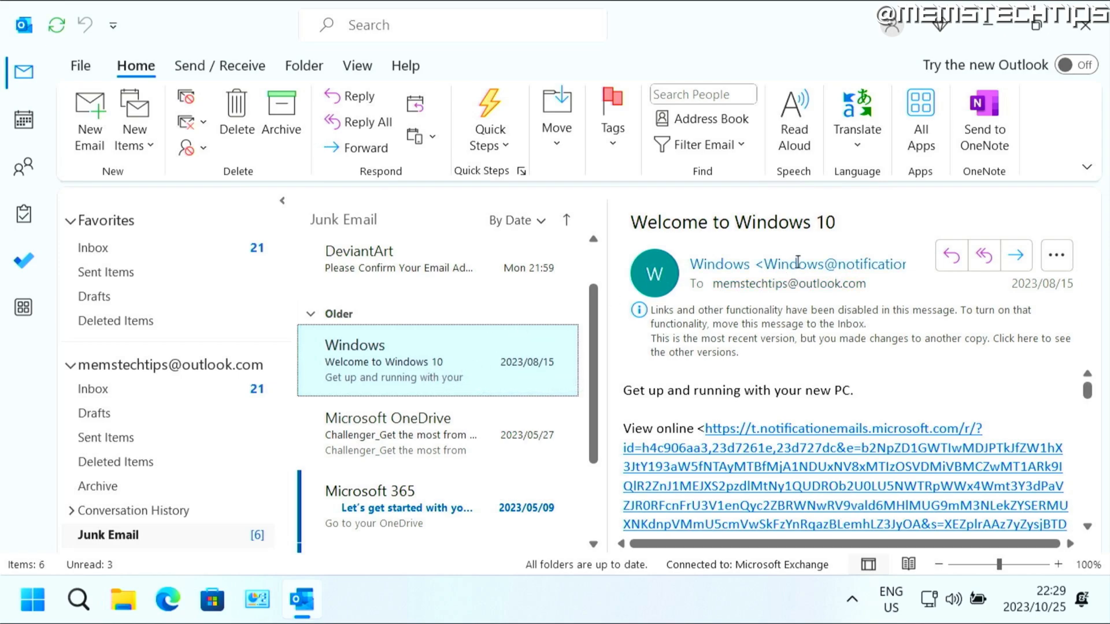
mouse_move(425, 352)
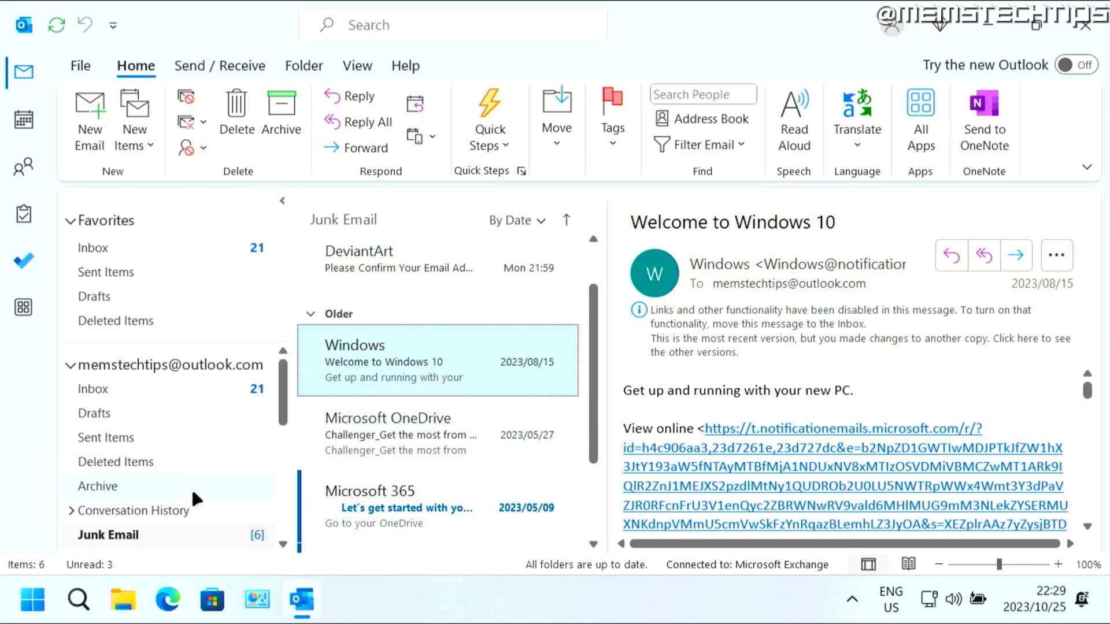
- Empty the Junk Email folder and confirm permanent deletion, leaving it with no messages
scroll(down, 3)
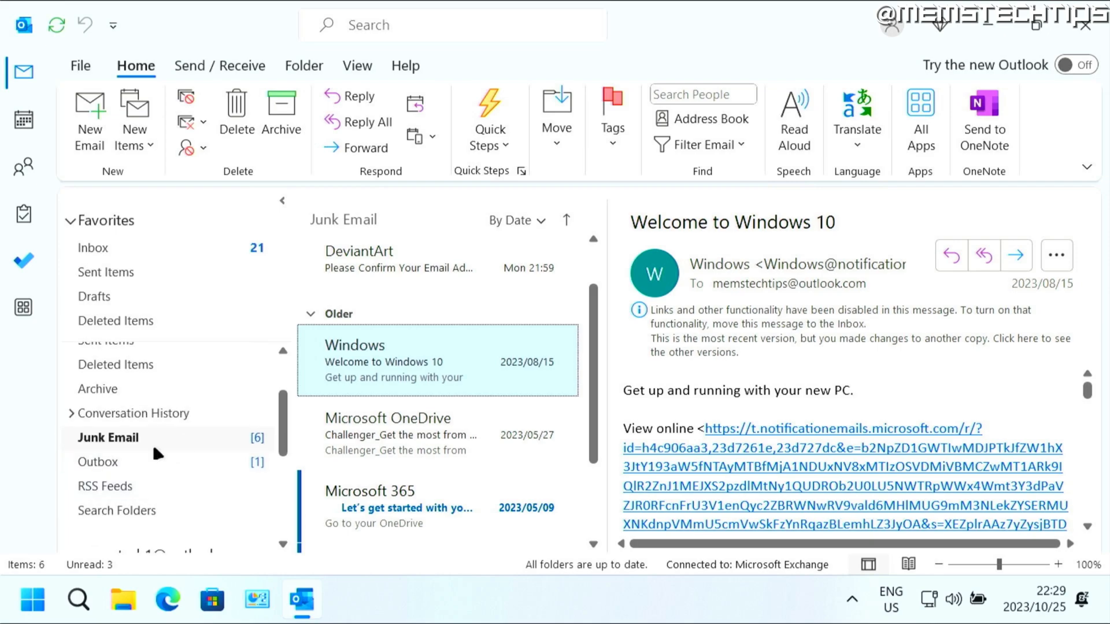
right_click(108, 437)
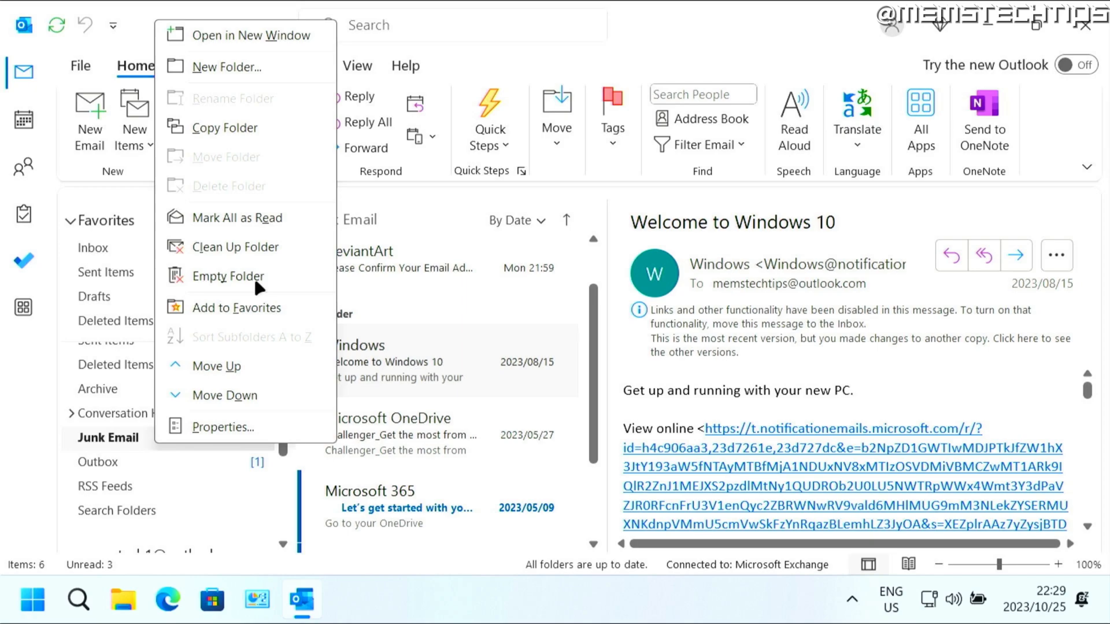
click(228, 276)
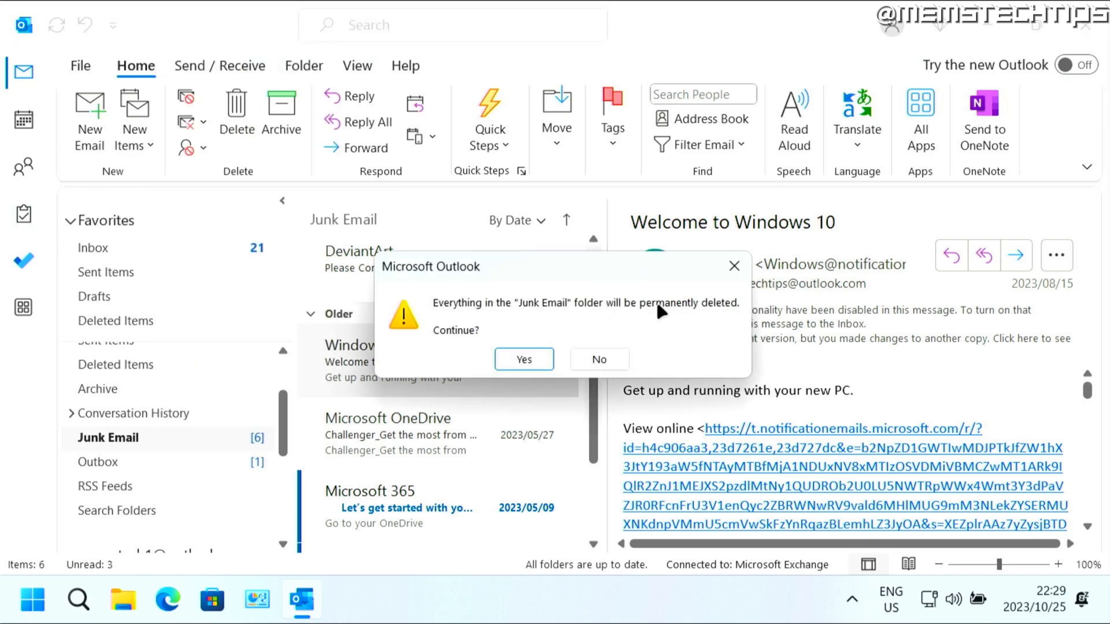
mouse_move(550, 318)
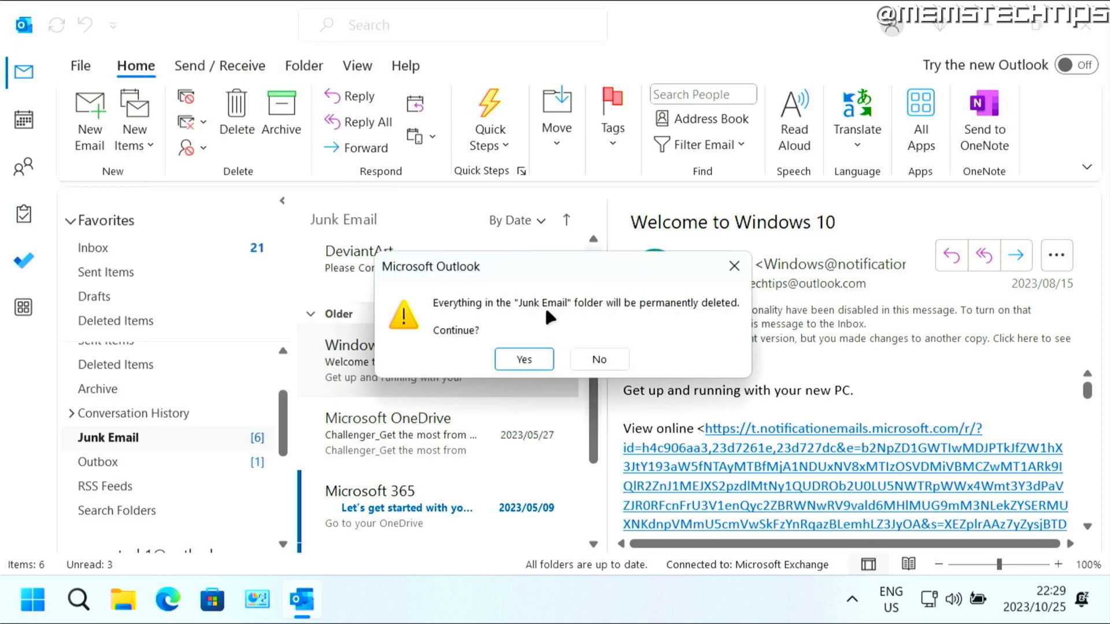
mouse_move(523, 358)
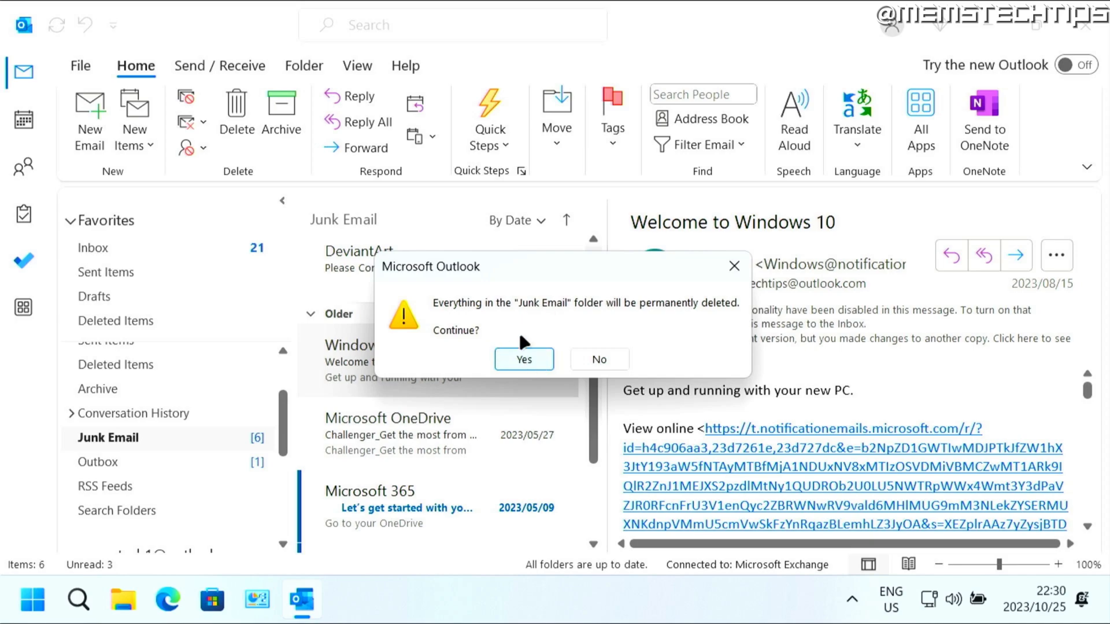
click(523, 358)
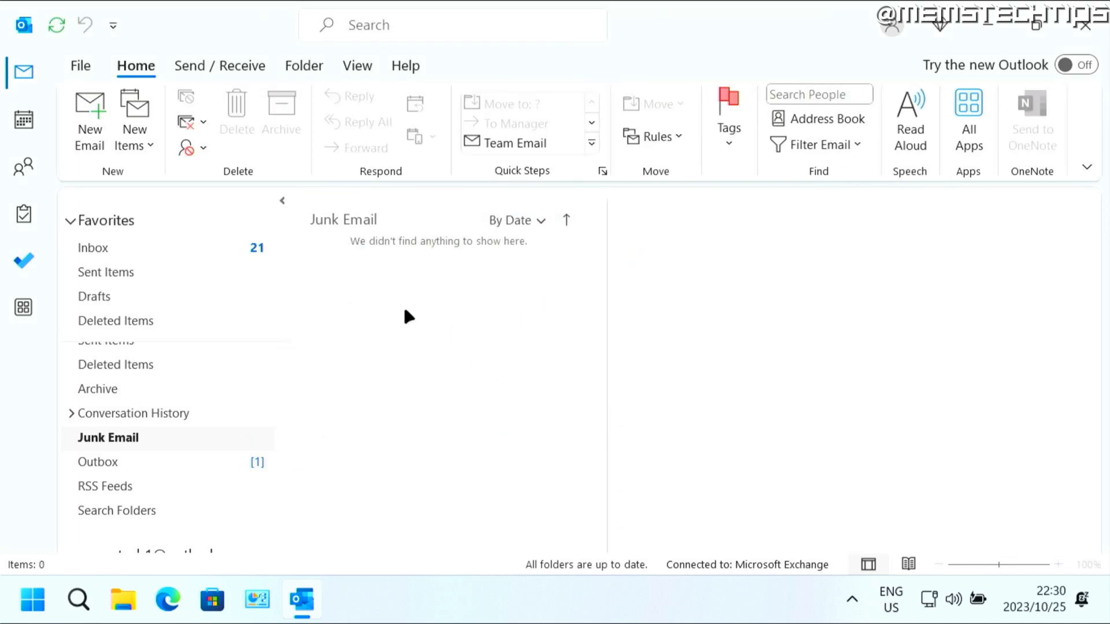